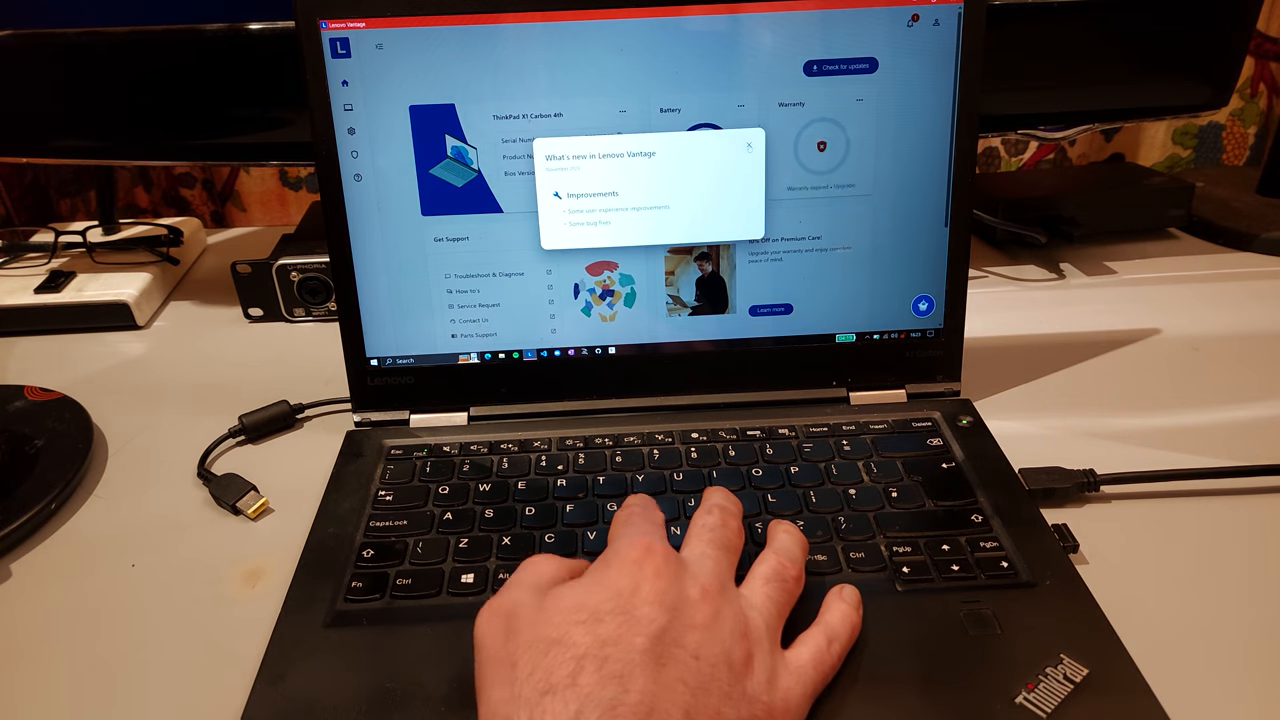
Step: Dismiss the What's new announcement to reveal the Power settings with the battery at 98%
click(748, 146)
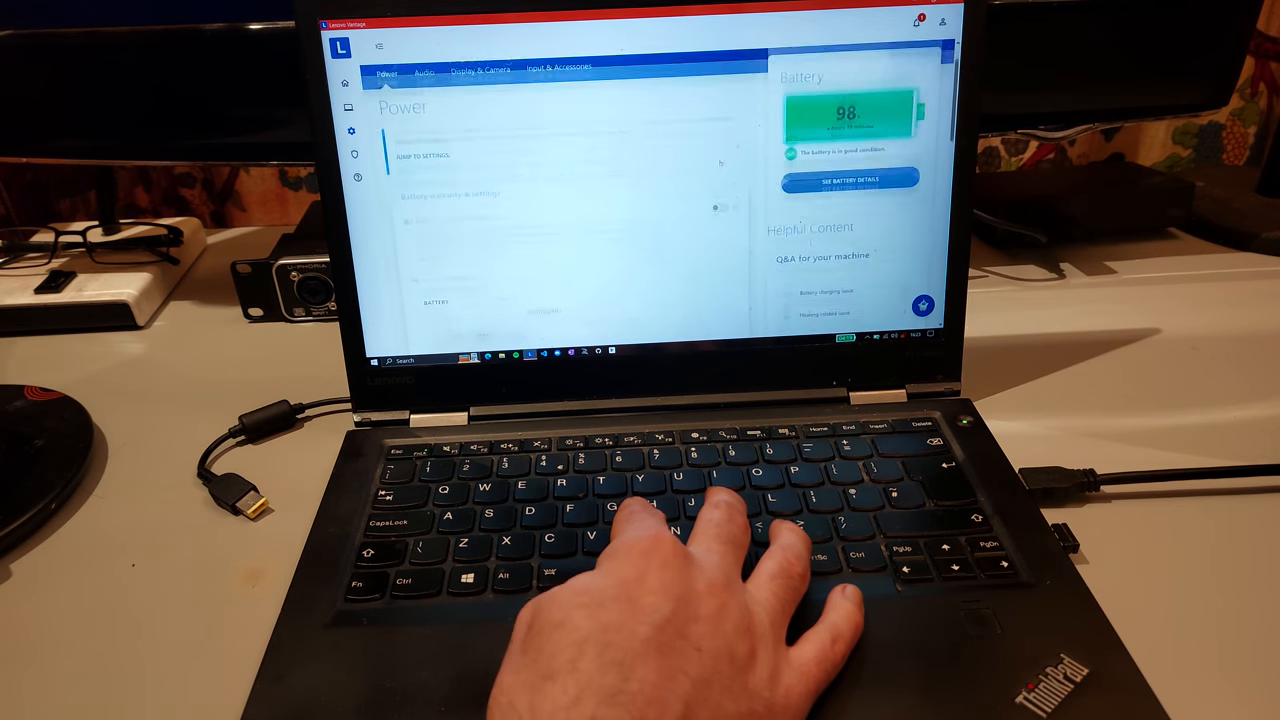
Step: Open Battery Details for the 98% discharging battery from the Power page's Battery panel
scroll(down, 3)
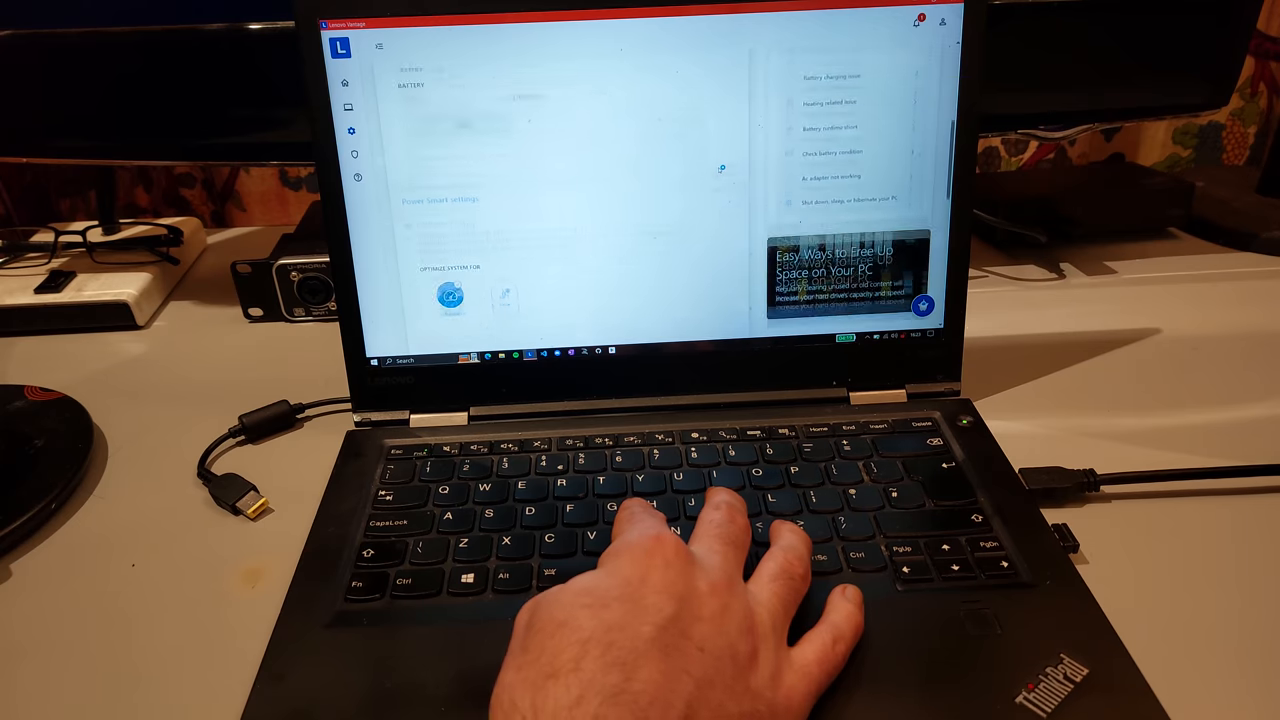
scroll(down, 3)
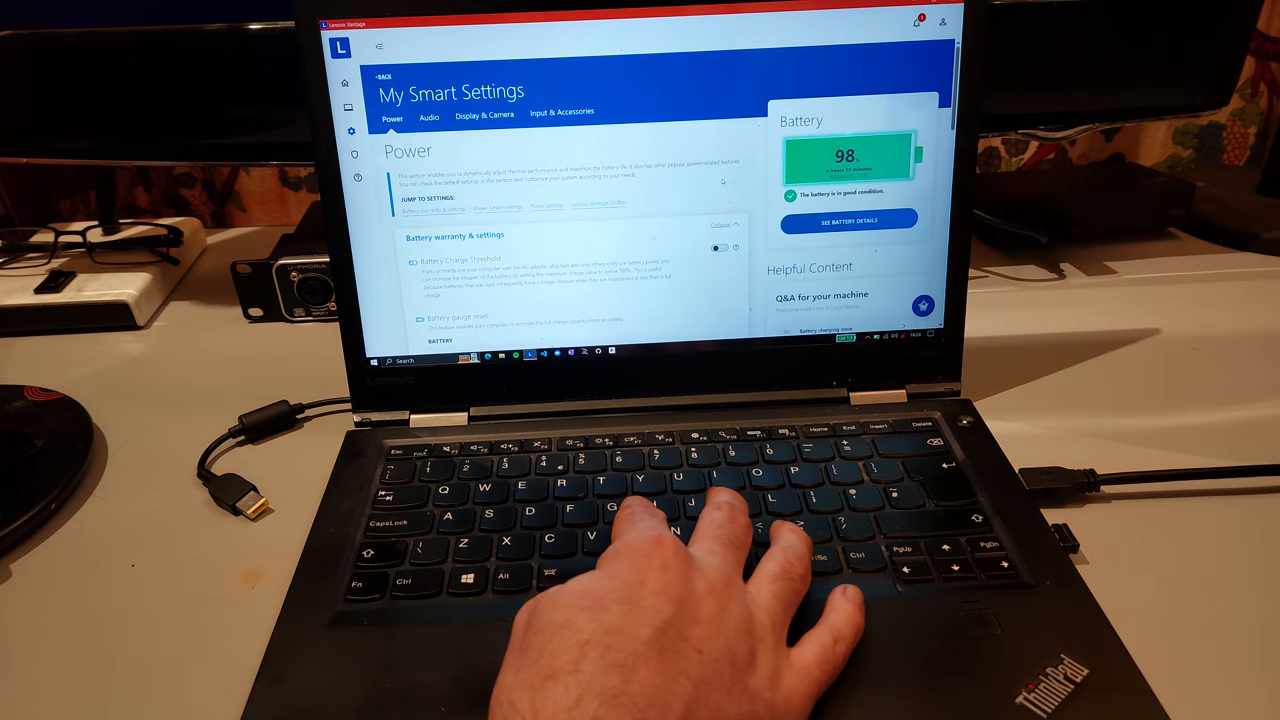
click(849, 220)
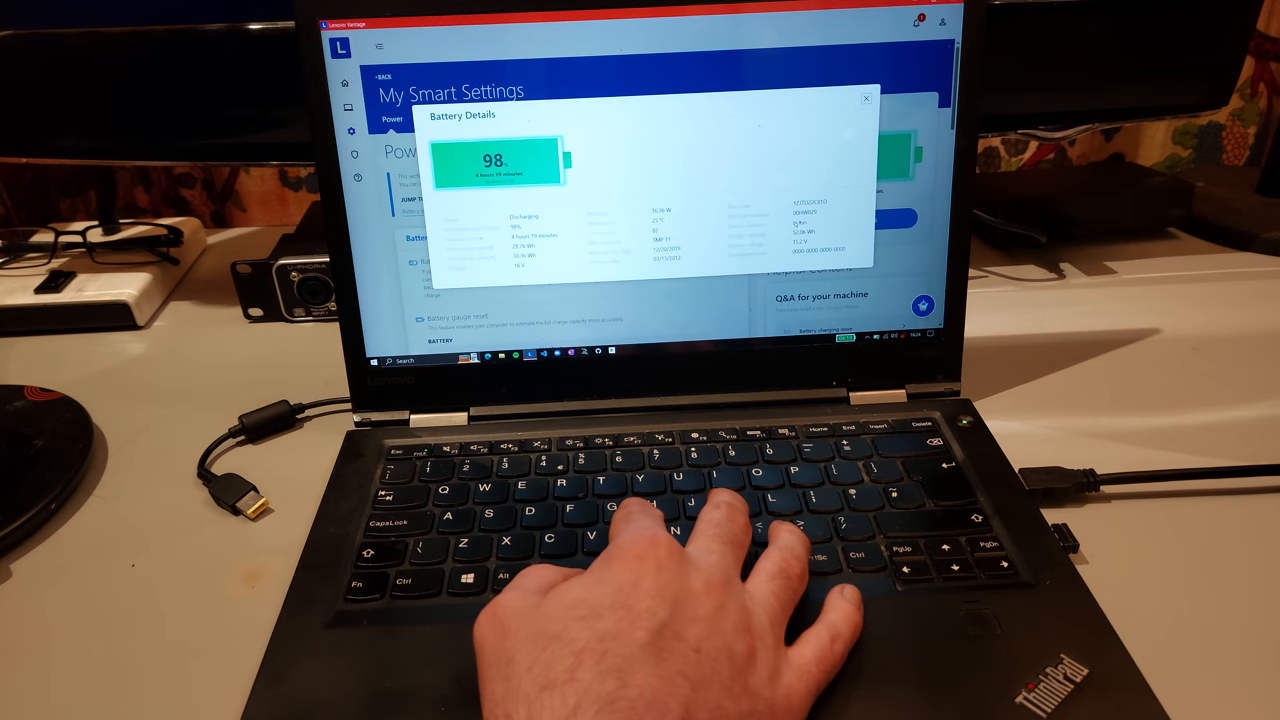